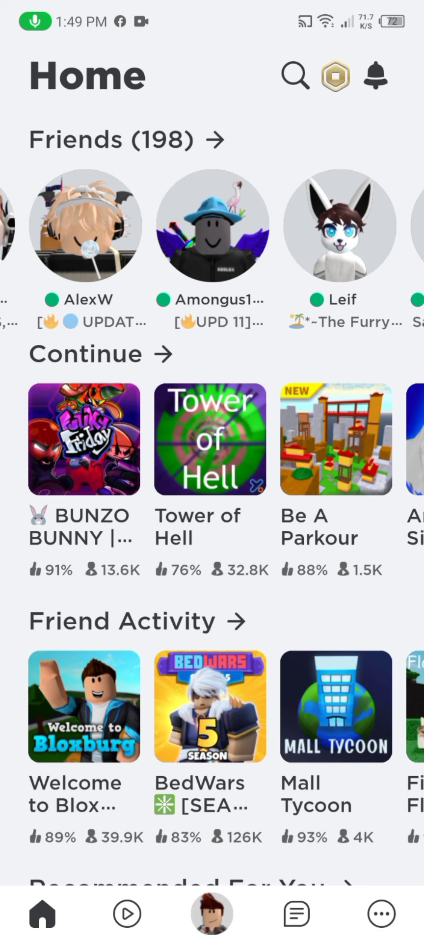
# Open the Tower of Hell details sheet from the Continue row on Home.
pyautogui.click(83, 439)
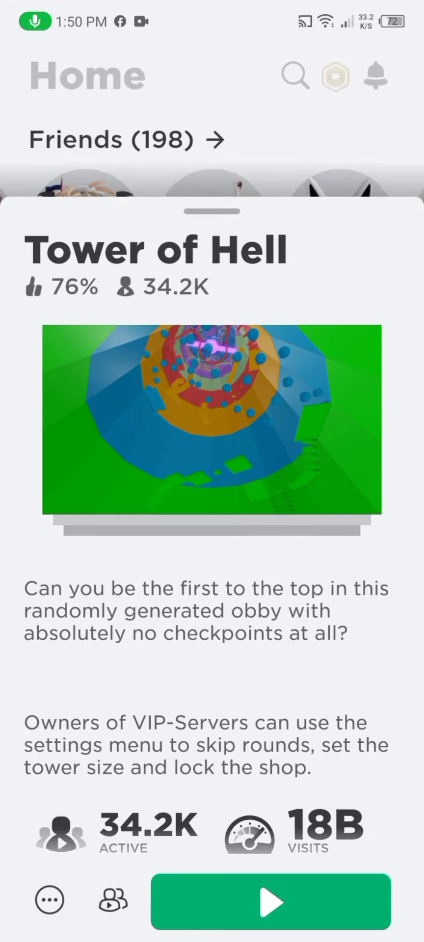
# Play Tower of Hell and let it load in landscape with the round timer running.
pyautogui.click(269, 901)
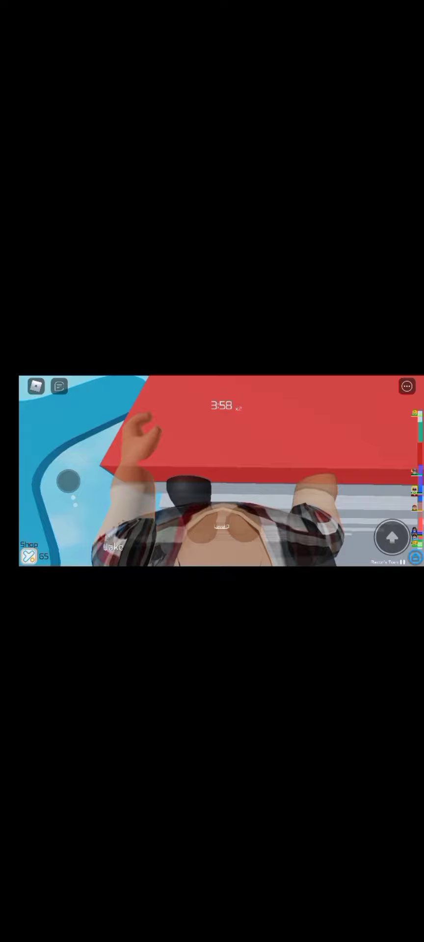